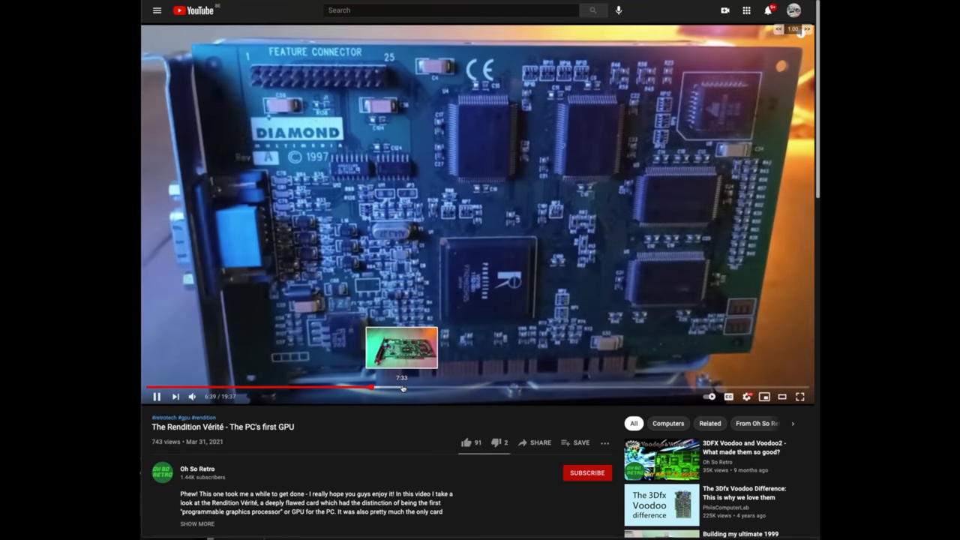
- Visit Oh So Retro's uploads, then show the RetroTechBytes channel's full videos grid
click(402, 387)
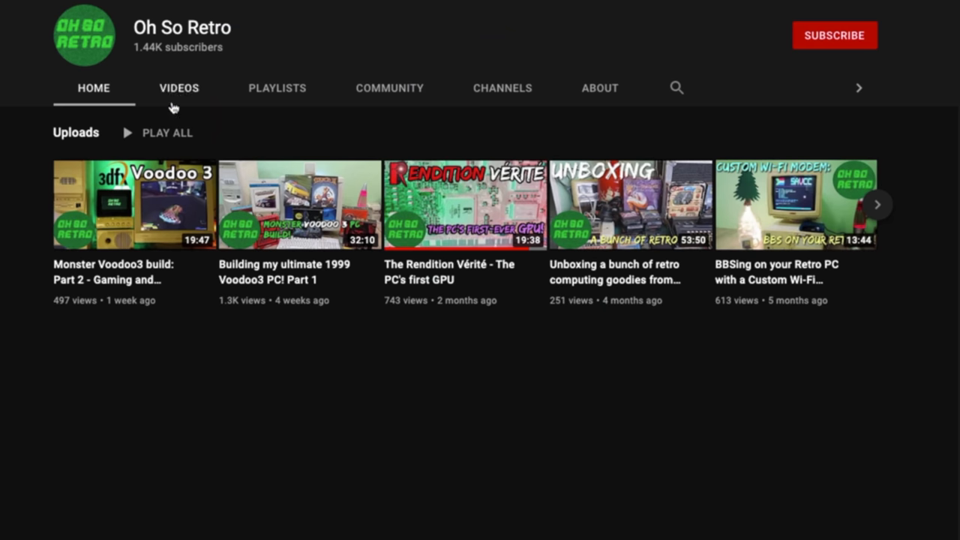
click(178, 87)
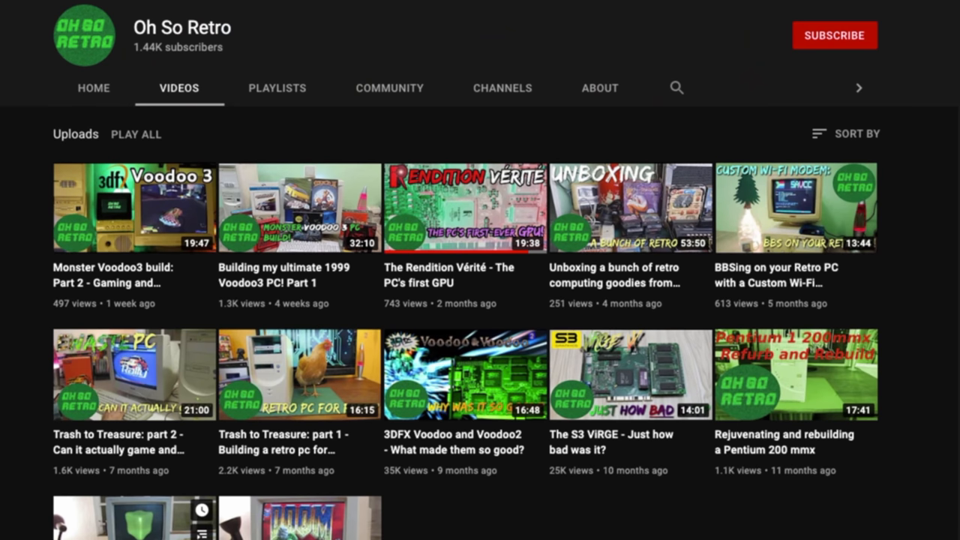
mouse_move(21, 6)
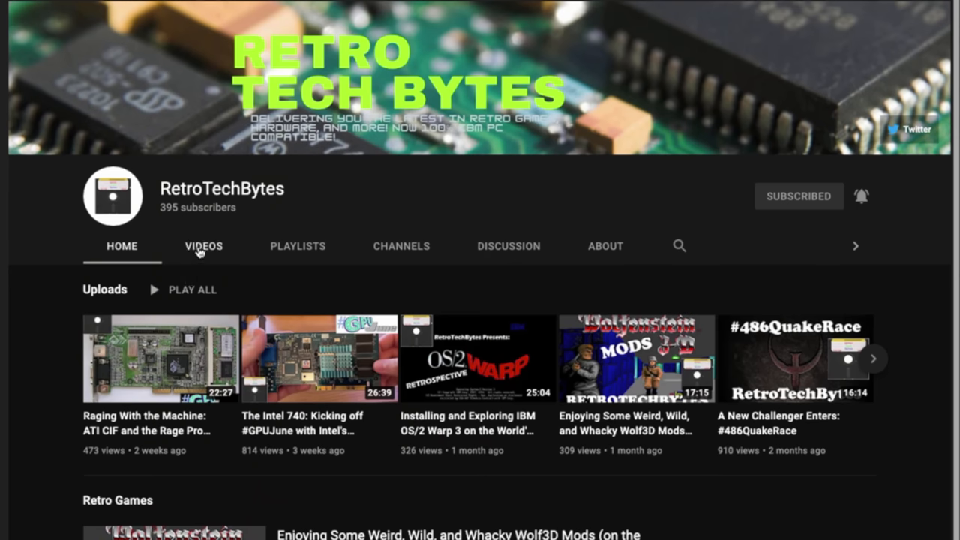
click(204, 246)
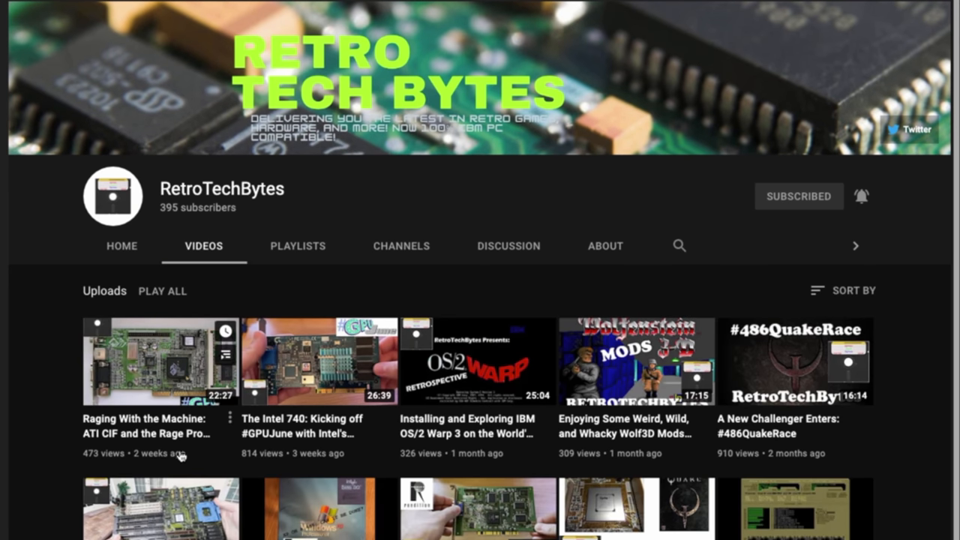
mouse_move(333, 441)
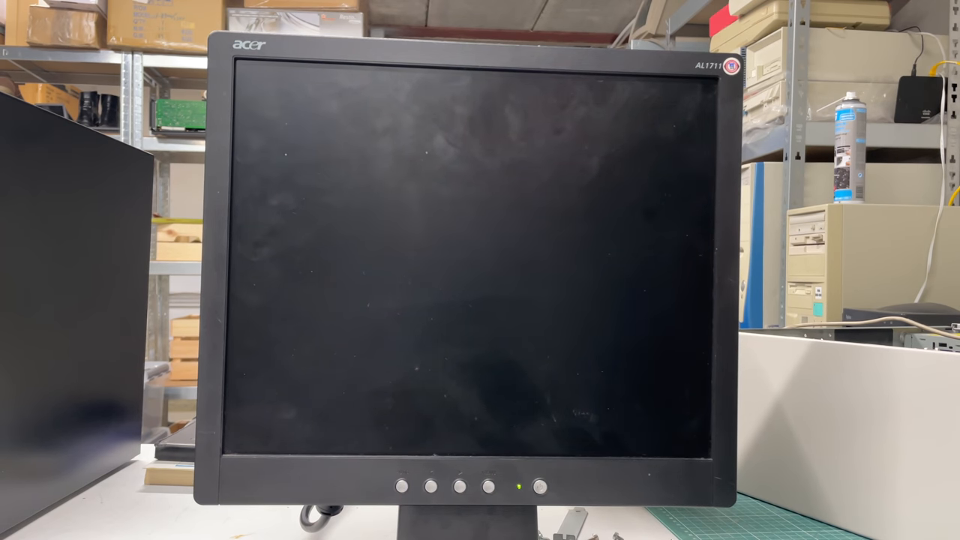
click(538, 489)
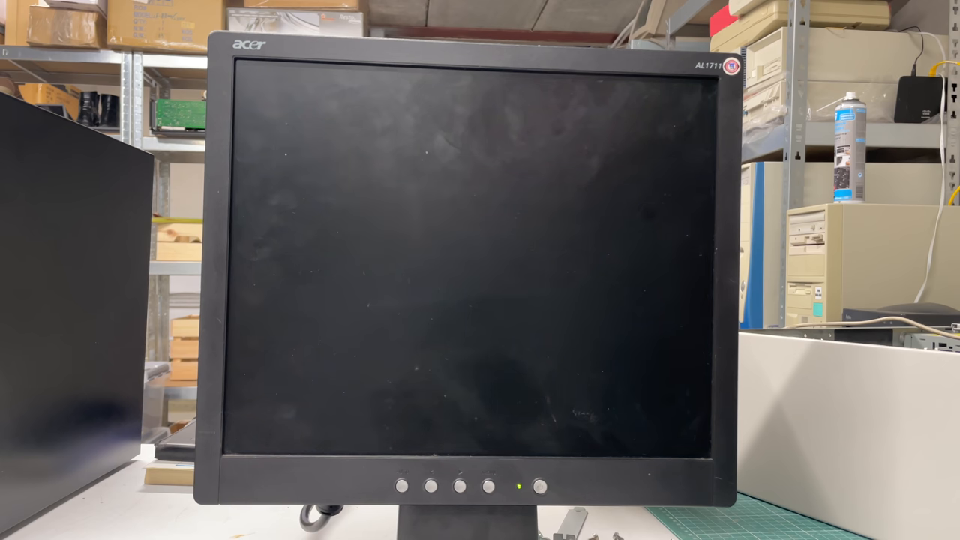
click(538, 487)
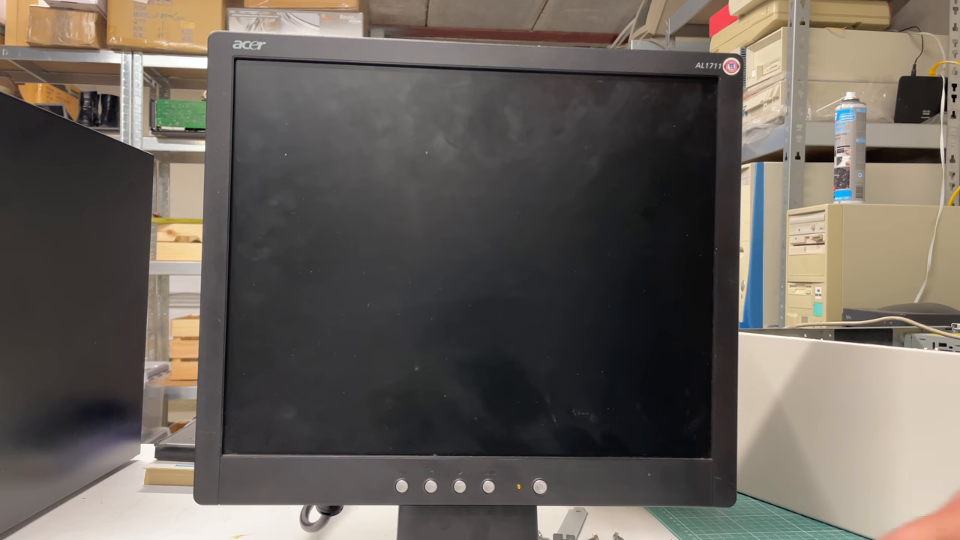
click(535, 489)
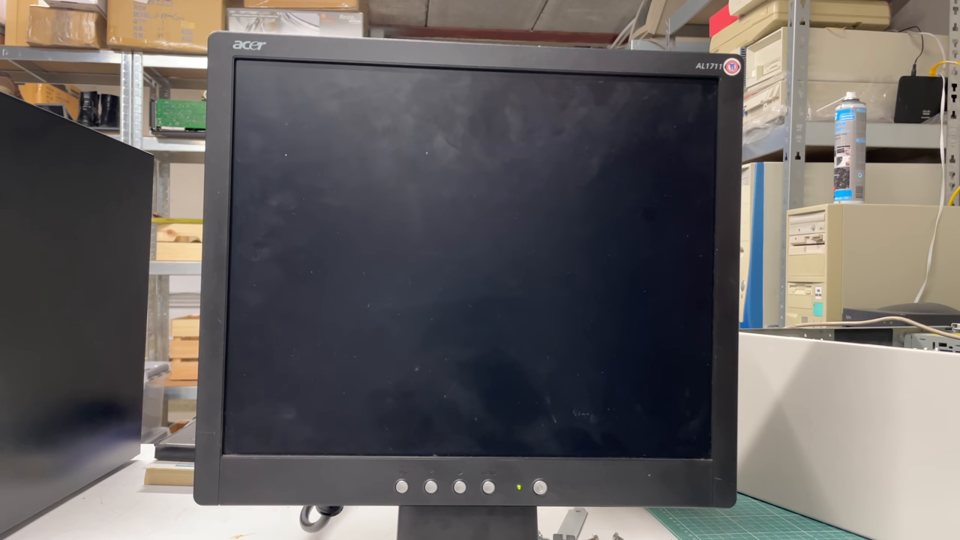
click(486, 491)
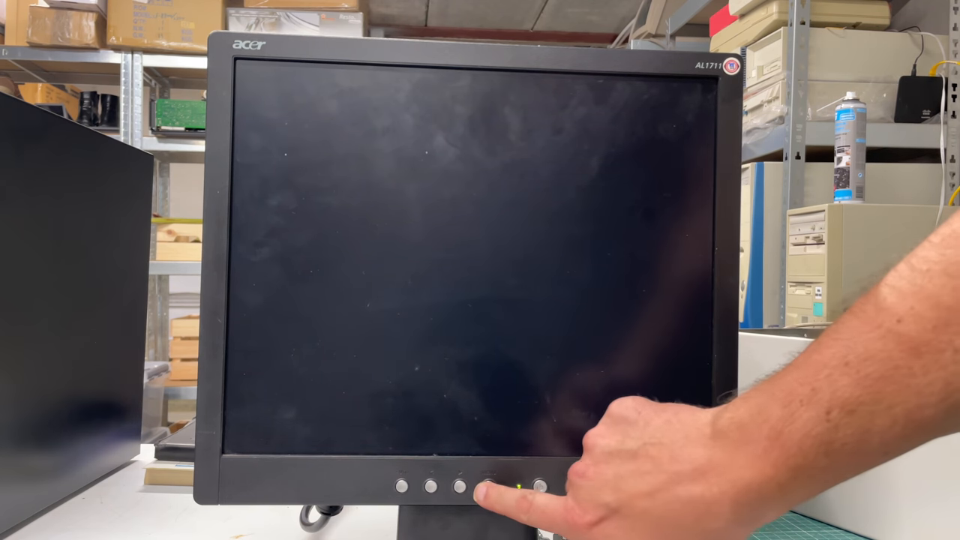
click(486, 487)
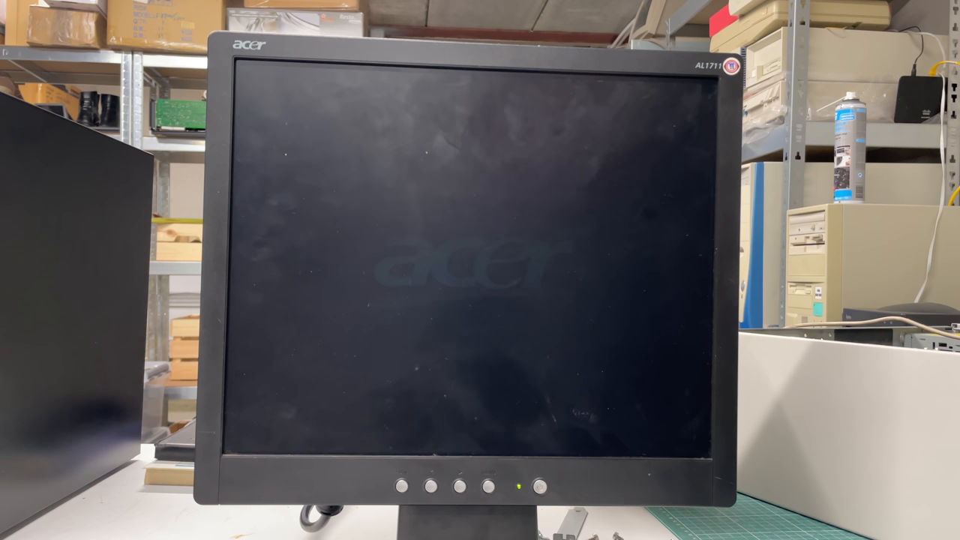
- Continue the repair video until the Acer monitor shows the No Signal box
click(537, 485)
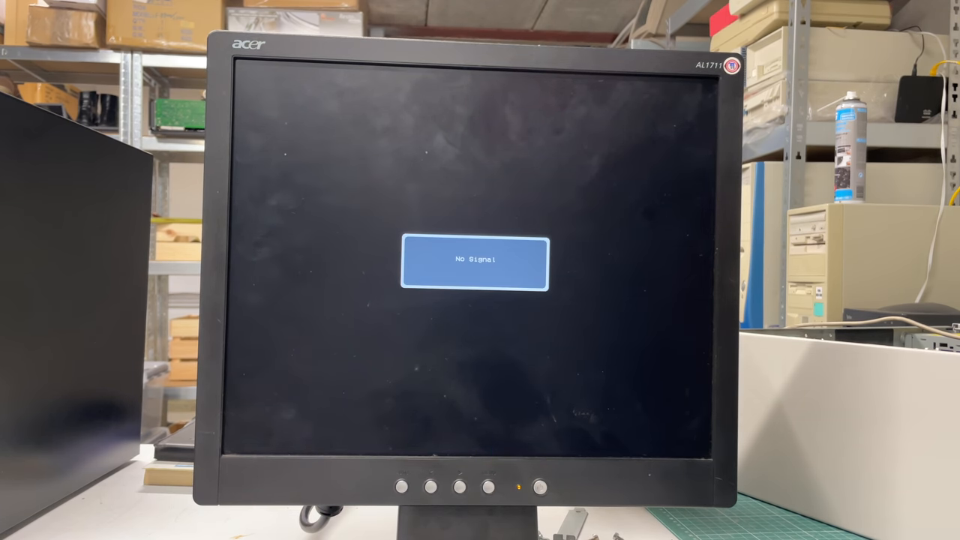